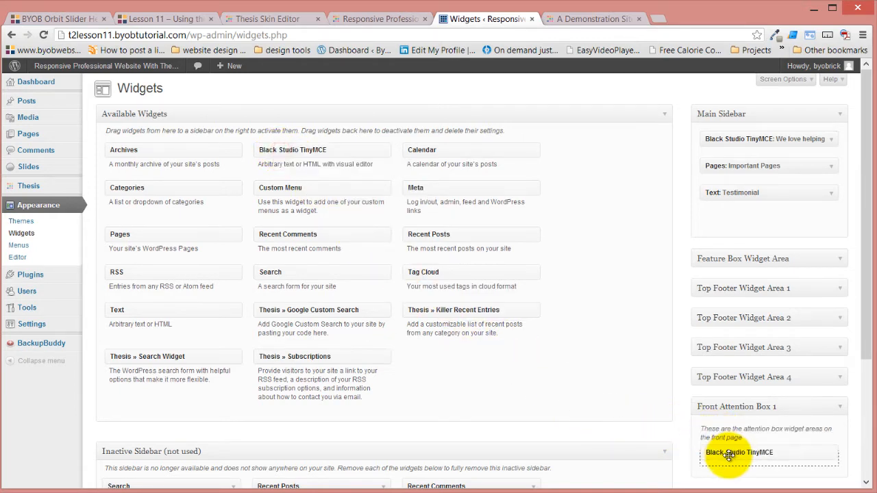
Step: Expand the Black Studio TinyMCE widget 'Link to a Service' in Front Attention Box 1
click(739, 453)
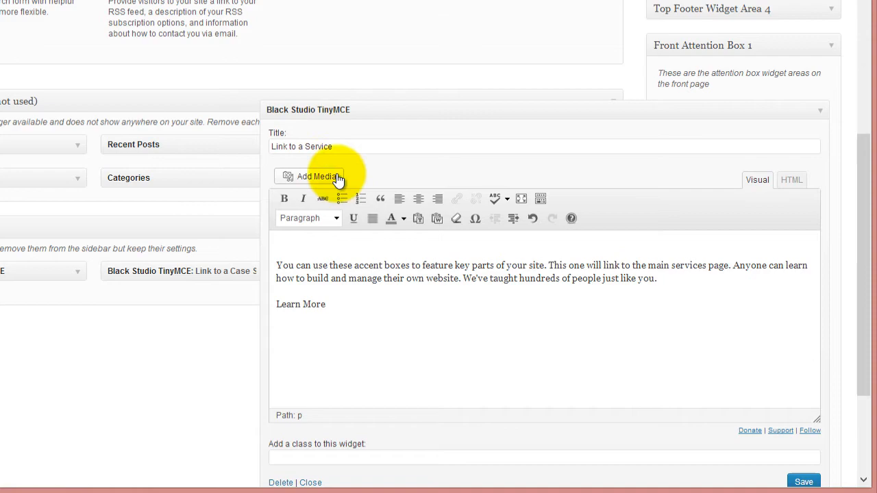
Step: Bring up the Insert Media library, then view the demonstration site's three attention boxes
click(315, 176)
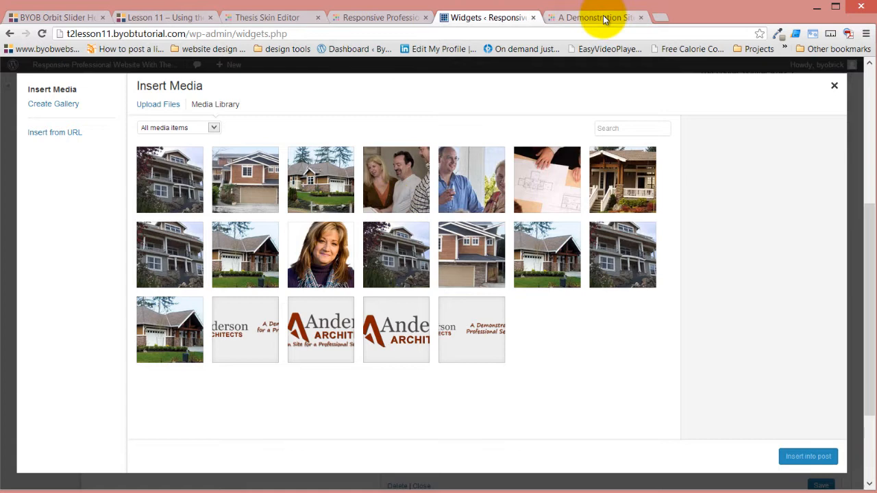
click(834, 85)
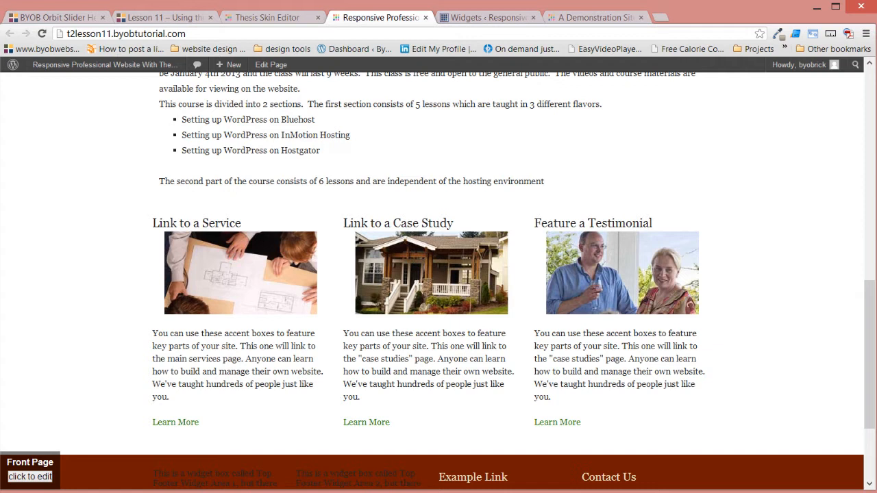
Step: Return to Appearance > Widgets with 'Link to a Service' still in Front Attention Box 1
click(488, 17)
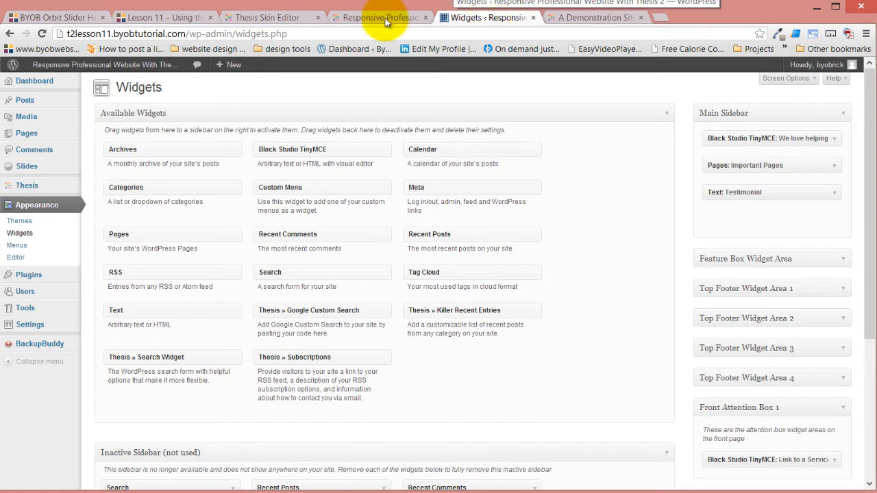
Step: Switch to the Thesis Skin Editor's CSS section with Agility Widget Styles packages
click(266, 17)
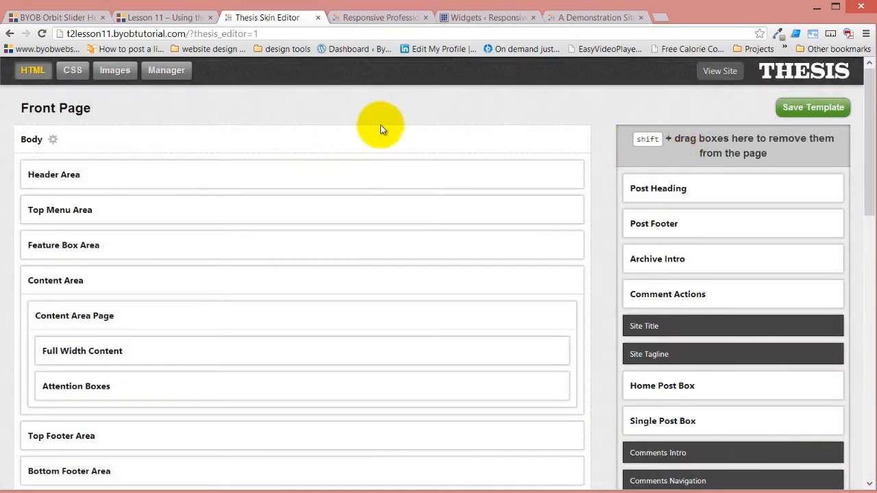
click(72, 70)
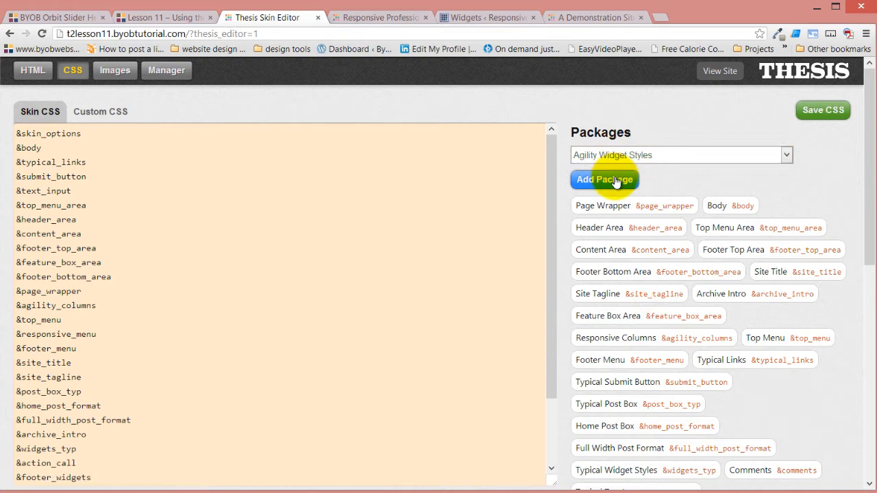
Step: Add a package named Attention Boxes, reference attention_box, selector '#attention_box .widget'
click(604, 179)
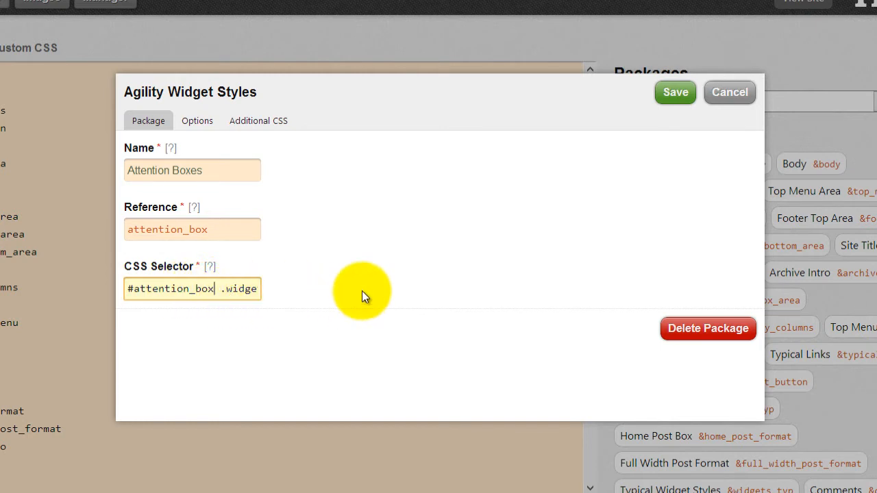
Step: Set the package's widget Background Color to f0eee2 in the Options
click(197, 121)
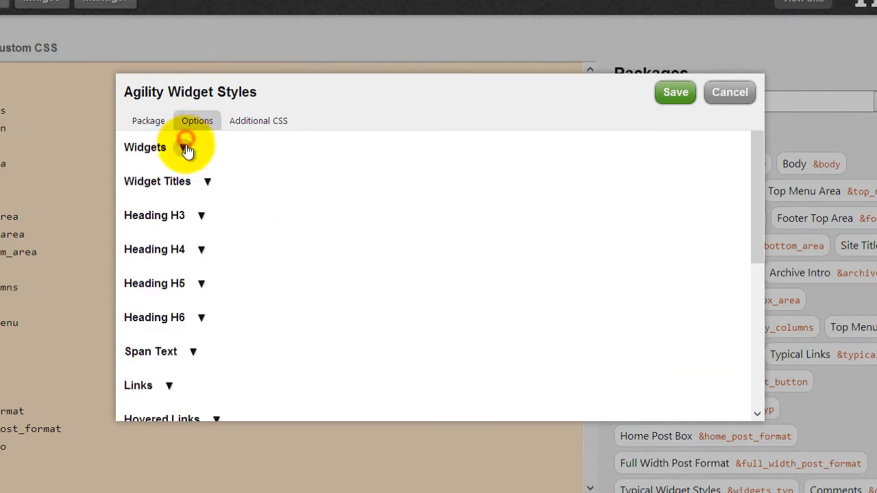
click(181, 147)
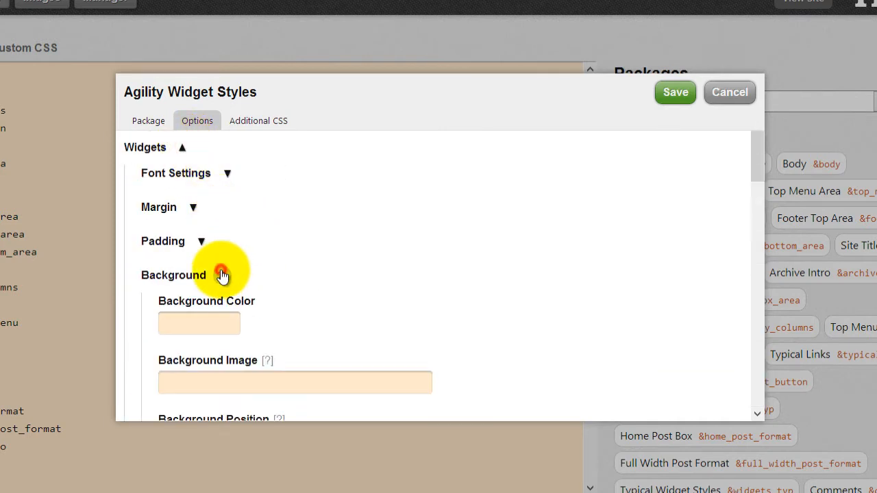
click(199, 323)
text(FFCE7A)
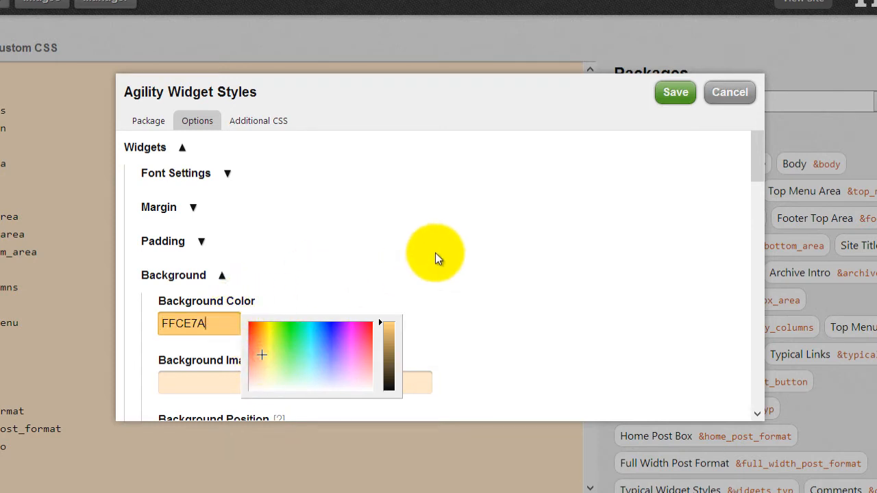
triple_click(198, 322)
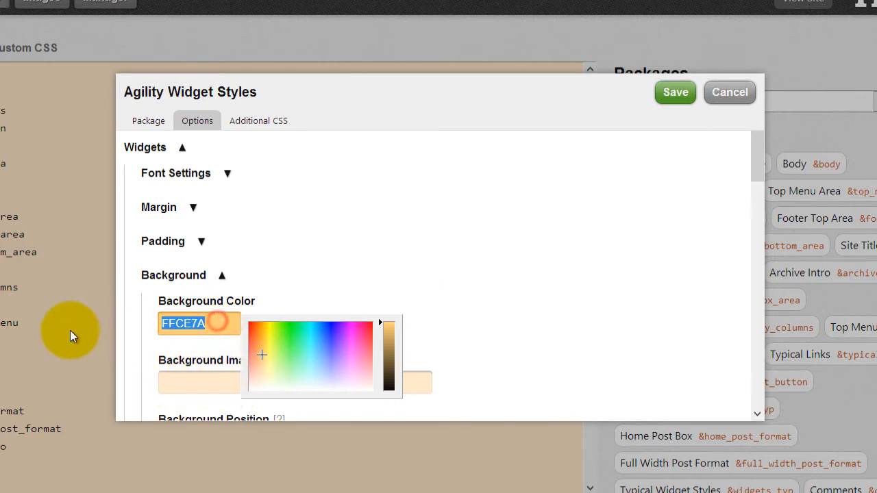
text(f0eee2)
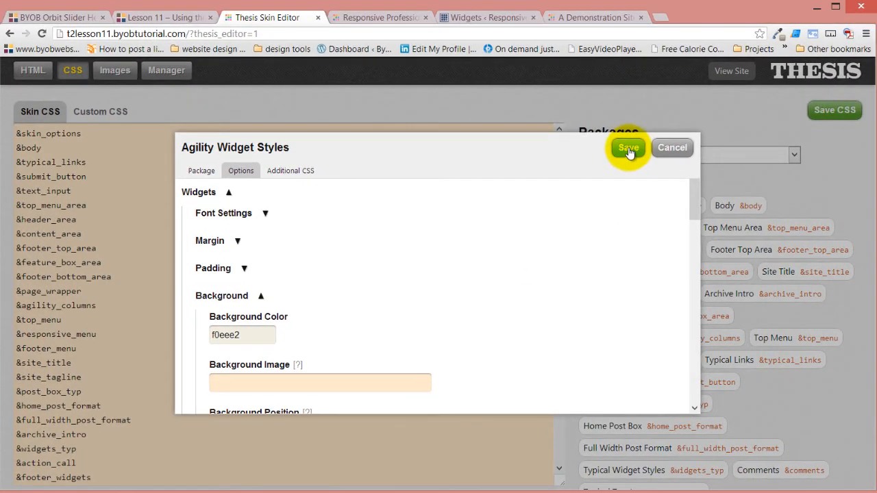
Step: Save the Attention Boxes package and reference it in the Skin CSS editor
click(627, 147)
text(&a)
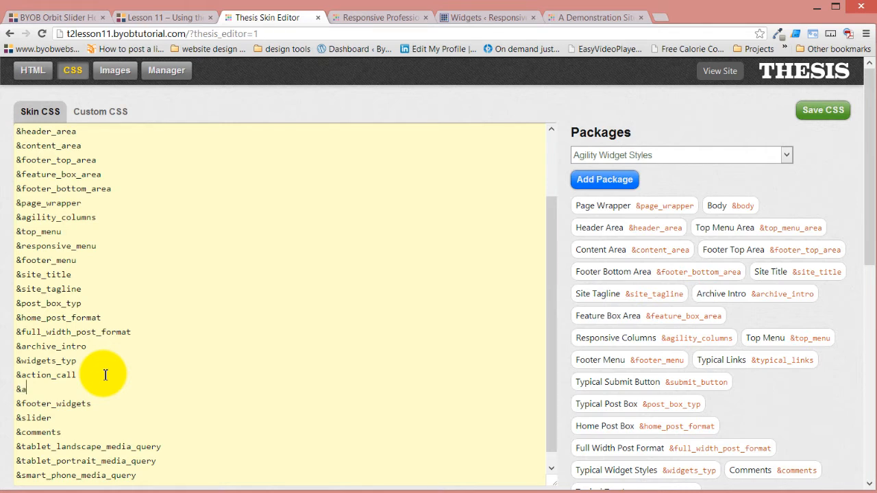
click(379, 17)
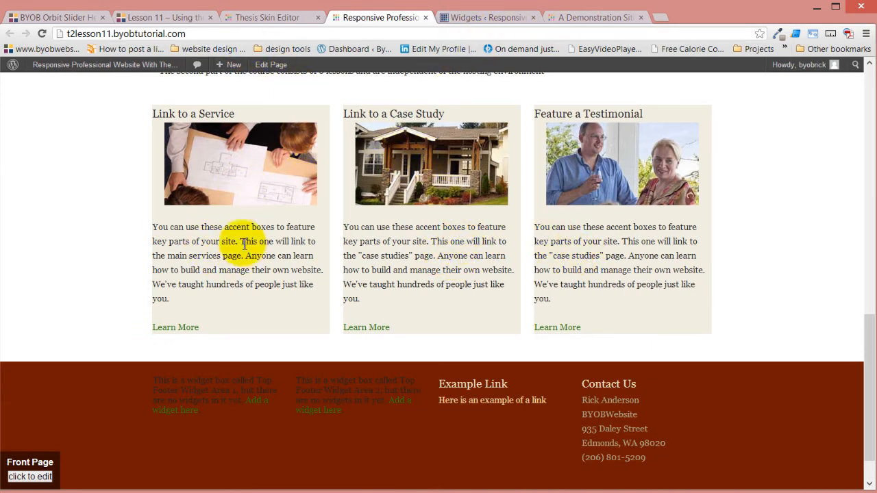
Step: Review the front page attention boxes' light background, then return to the Skin Editor
click(266, 17)
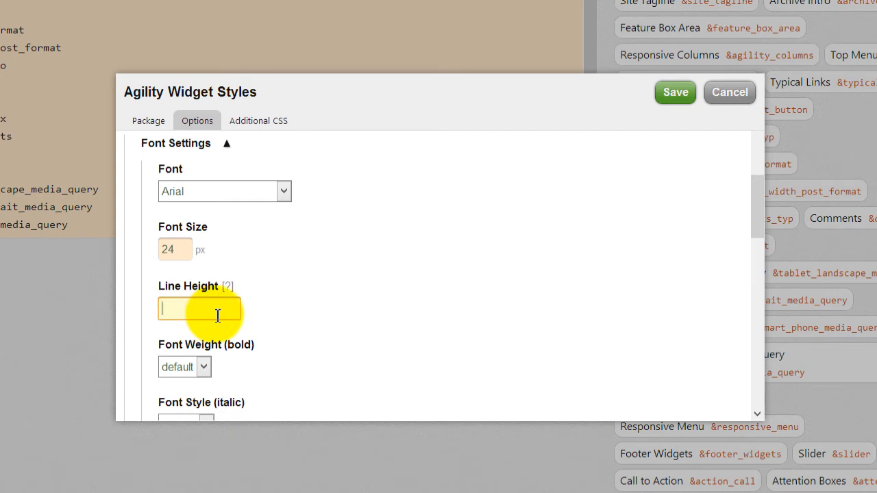
Step: Enter a 28px line height for the Arial 24px widget titles
click(204, 299)
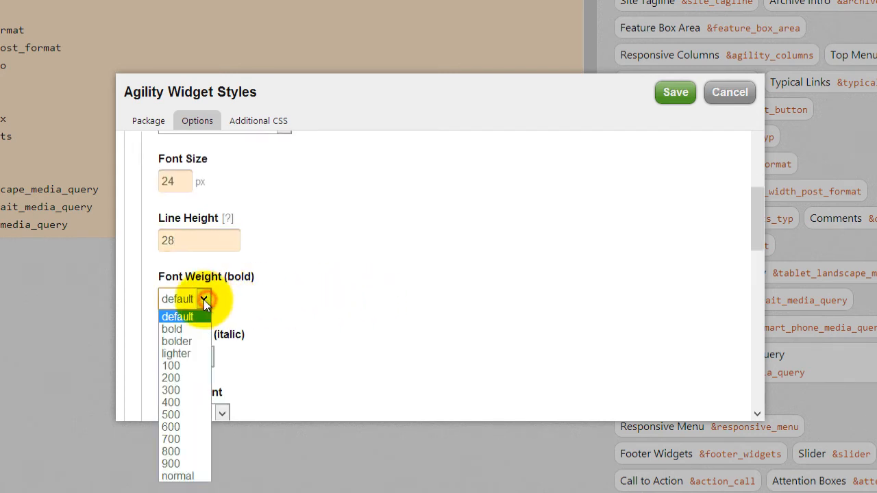